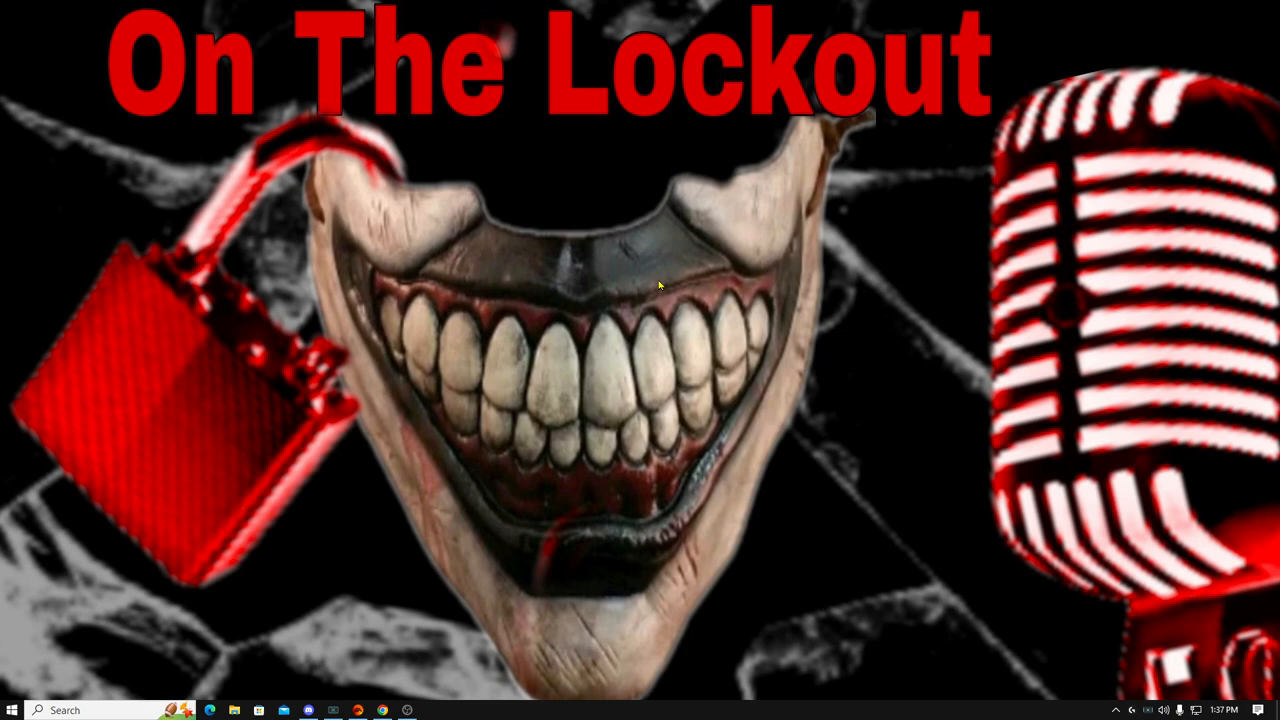
pyautogui.moveTo(780, 144)
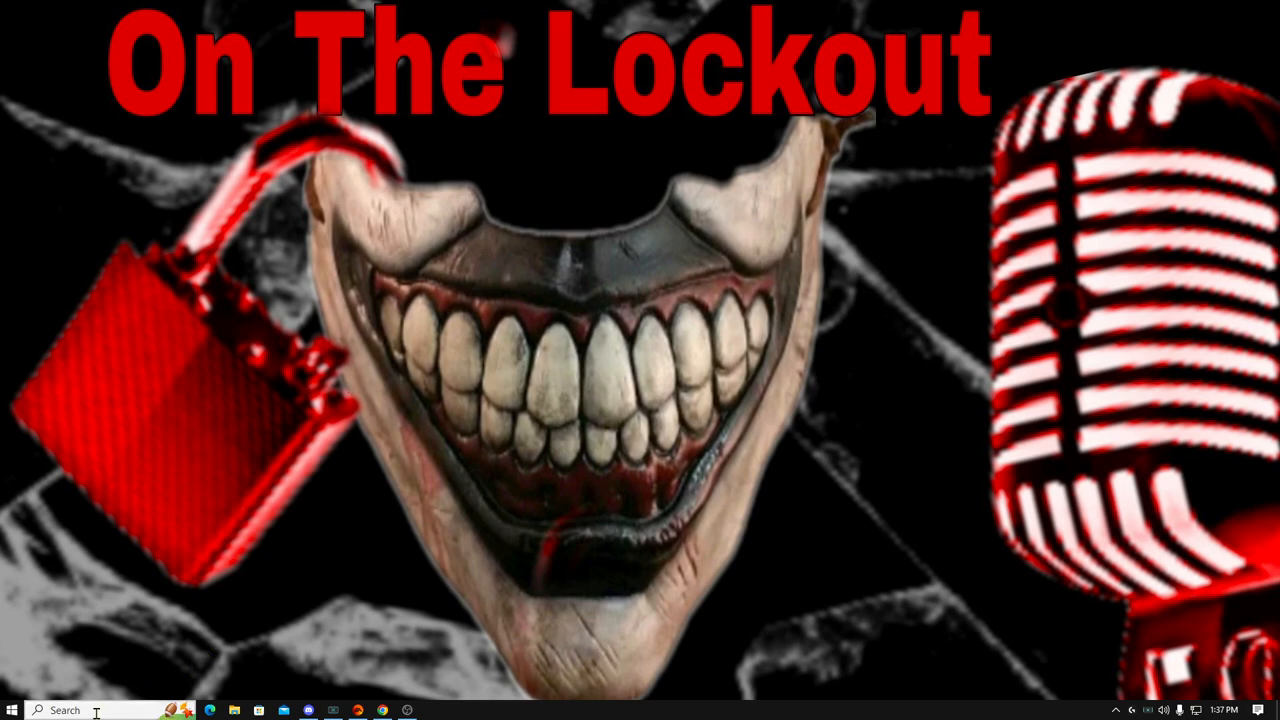
# Step: Search Windows for 'run' to reach the Run dialog for %temp%
pyautogui.click(36, 708)
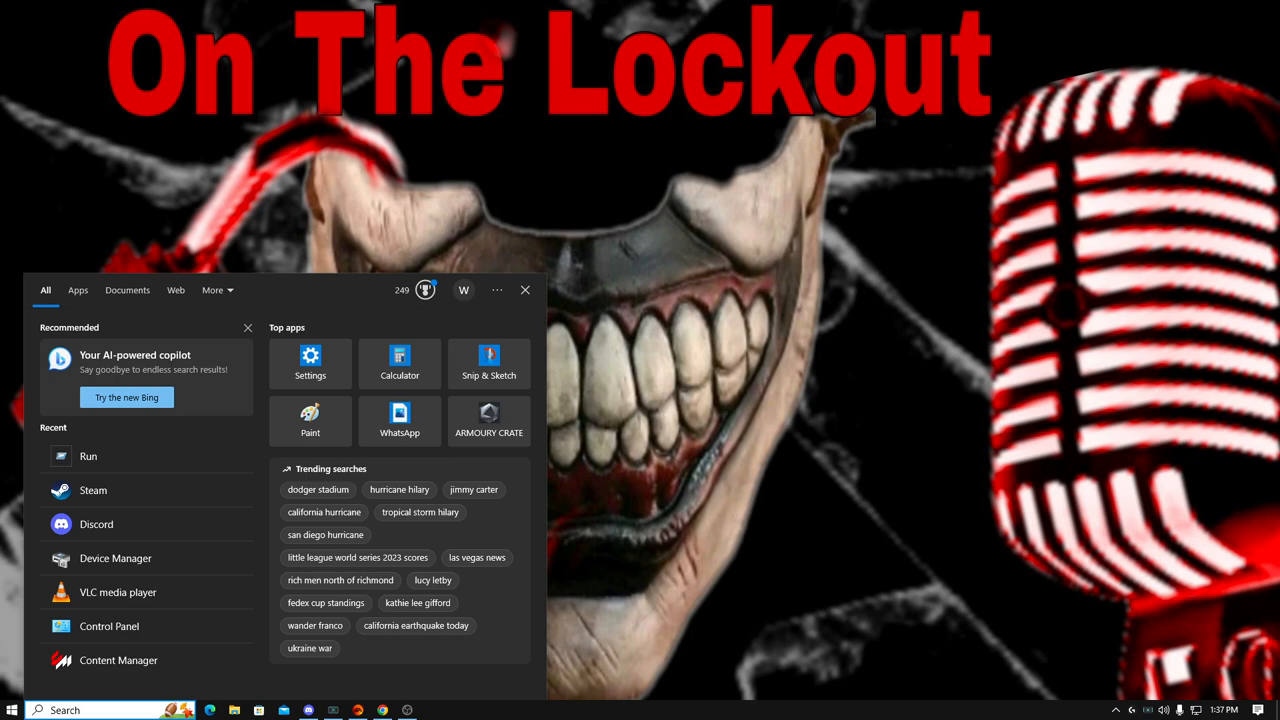
pyautogui.write('roblox')
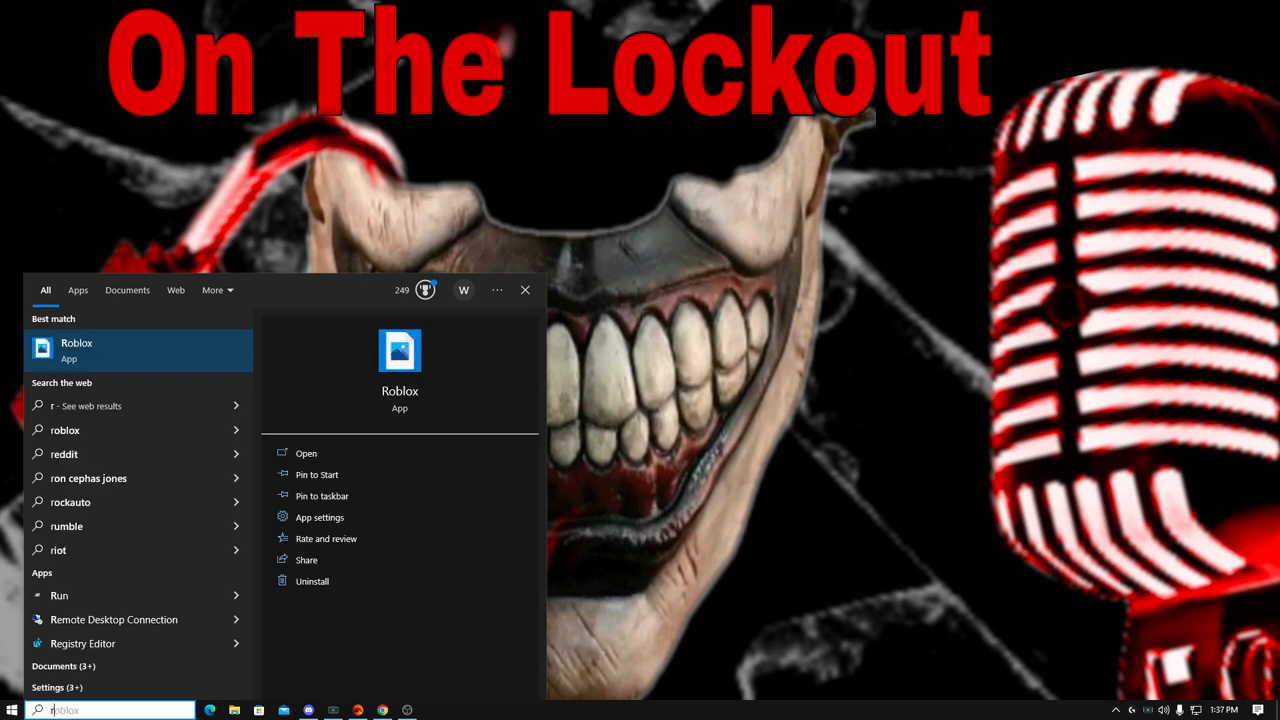
pyautogui.write('run')
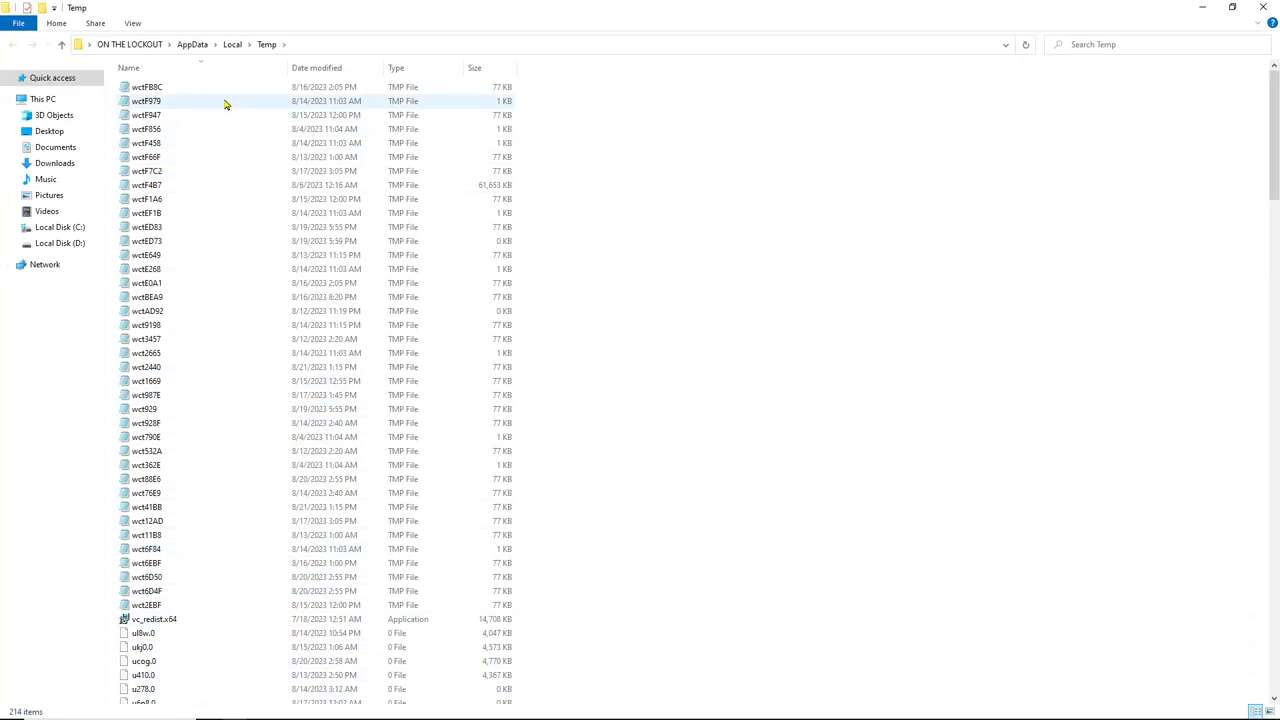
pyautogui.click(148, 86)
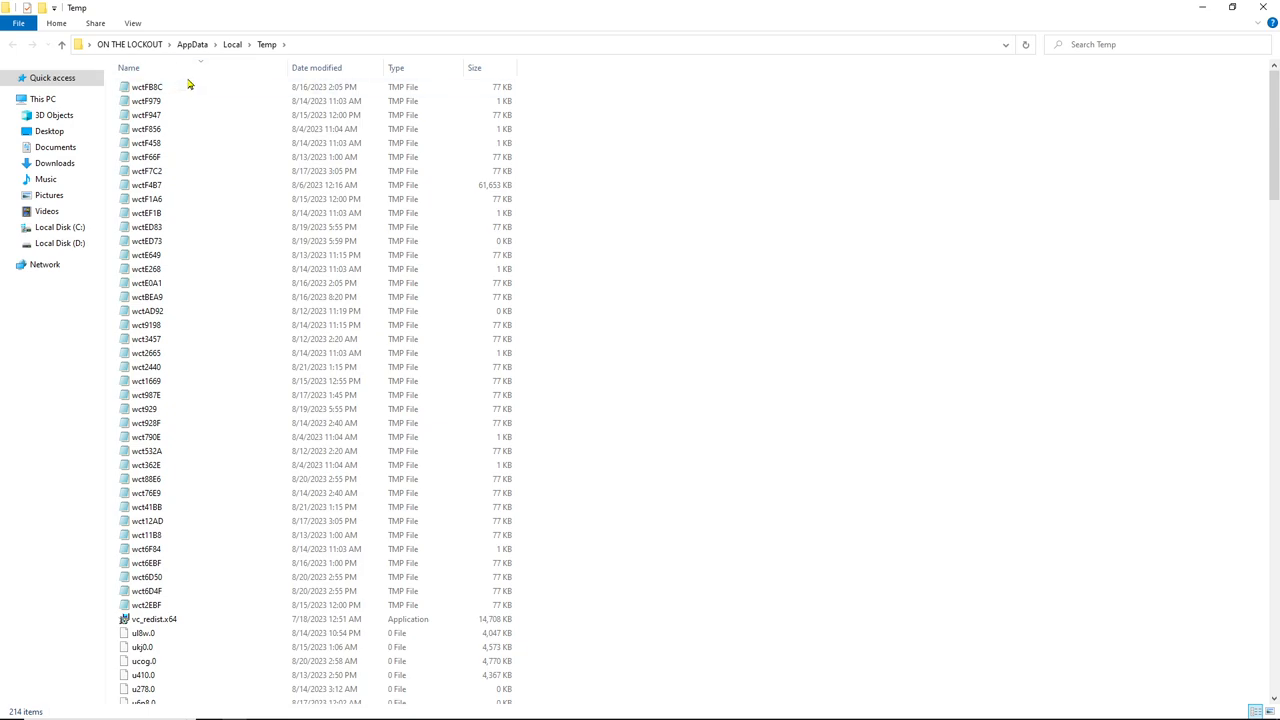
pyautogui.click(148, 86)
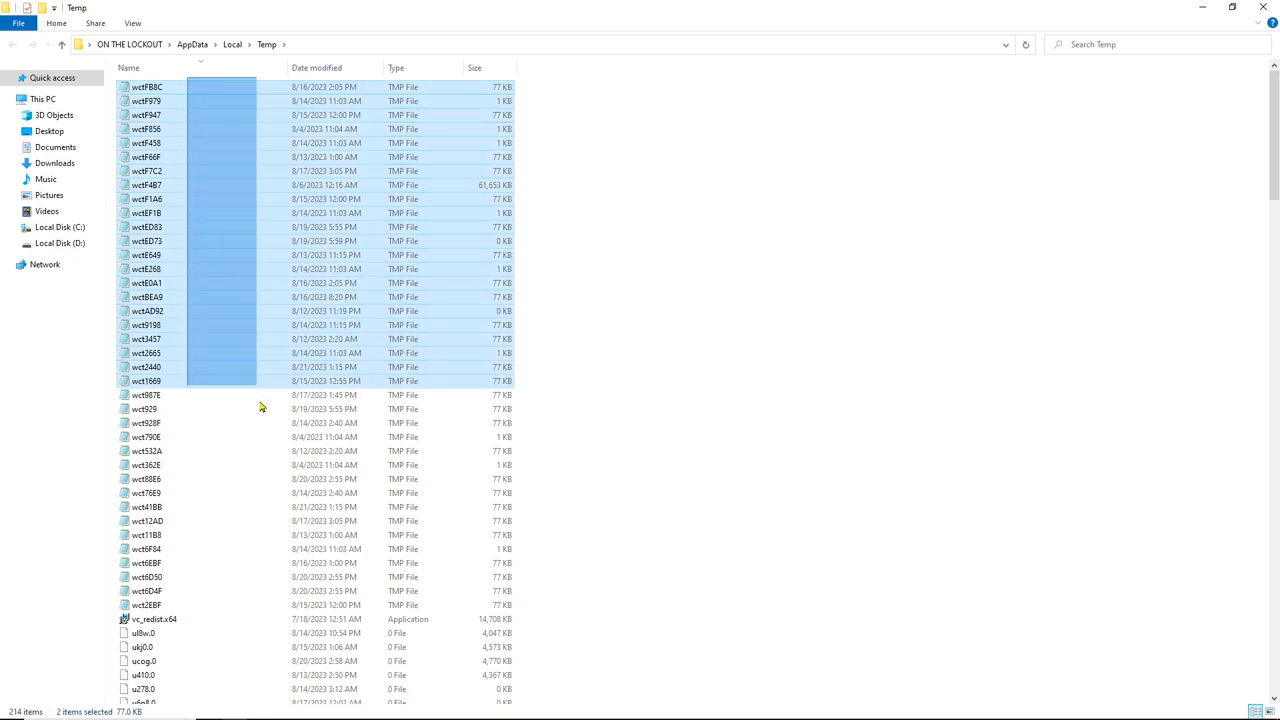
# Step: Scroll down through the Temp folder toward the last of its 214 items
pyautogui.scroll(-3)
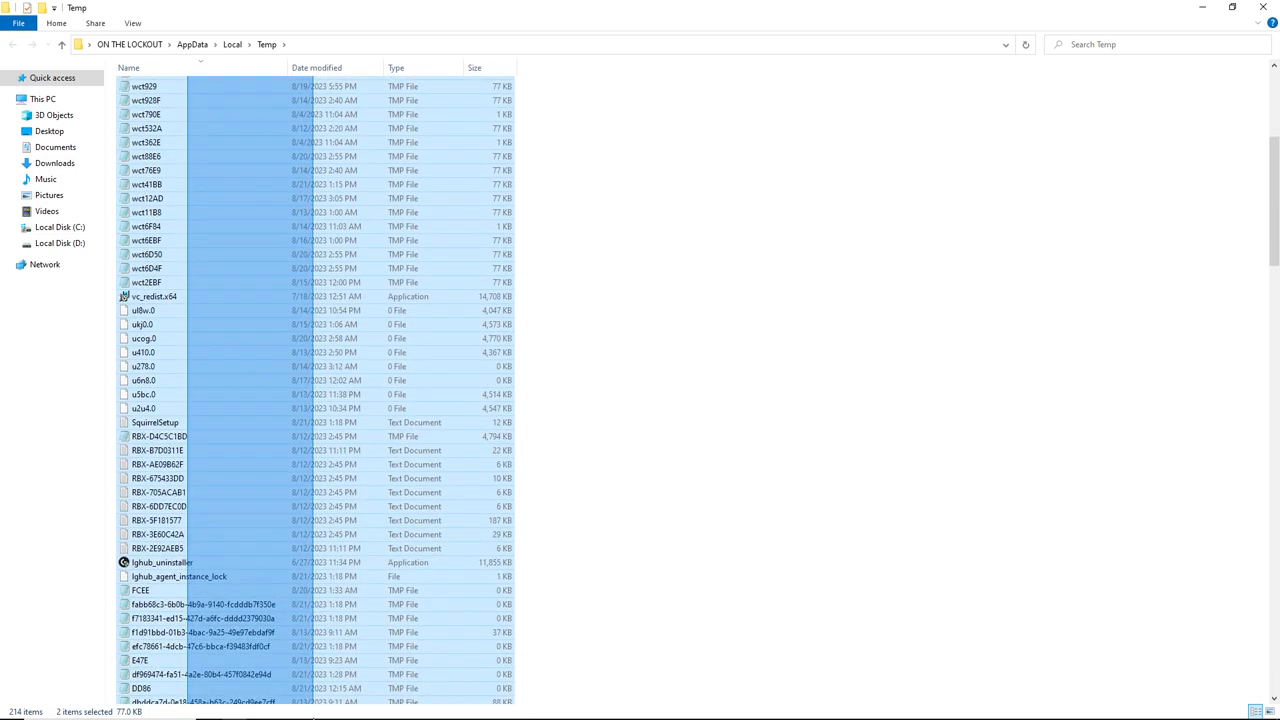
pyautogui.scroll(-3)
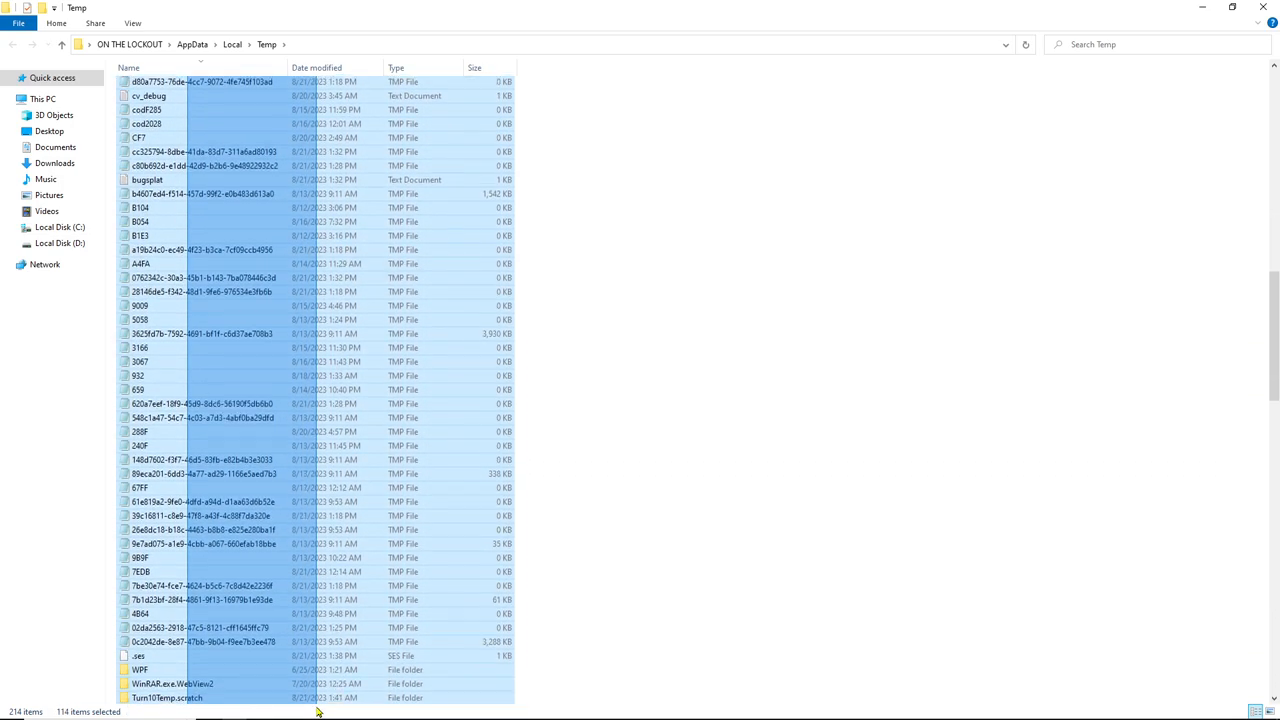
pyautogui.scroll(-3)
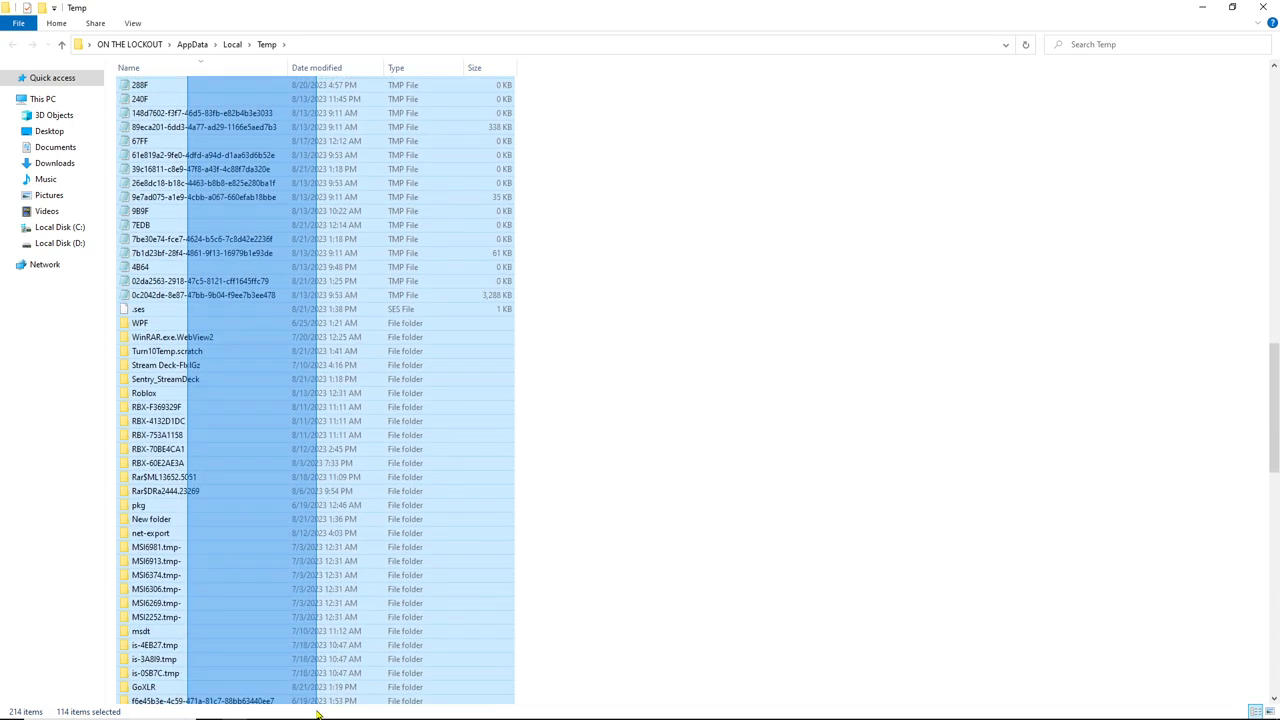
pyautogui.scroll(-3)
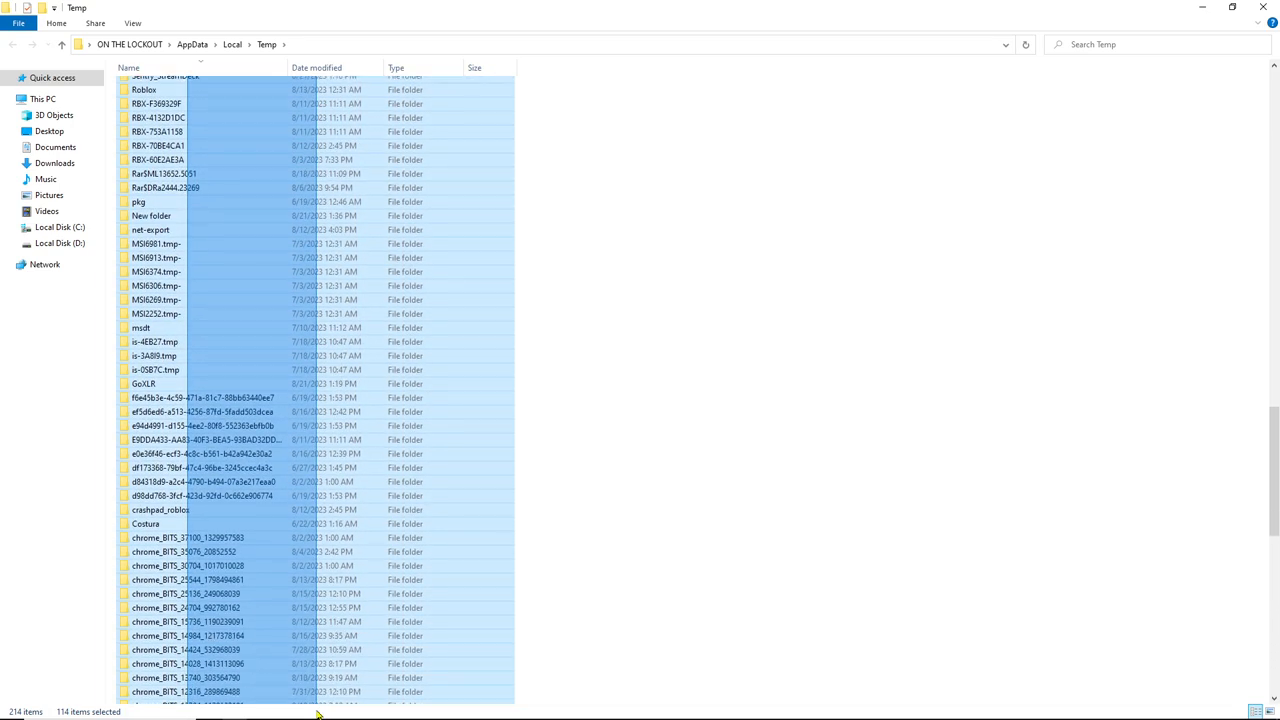
pyautogui.scroll(-3)
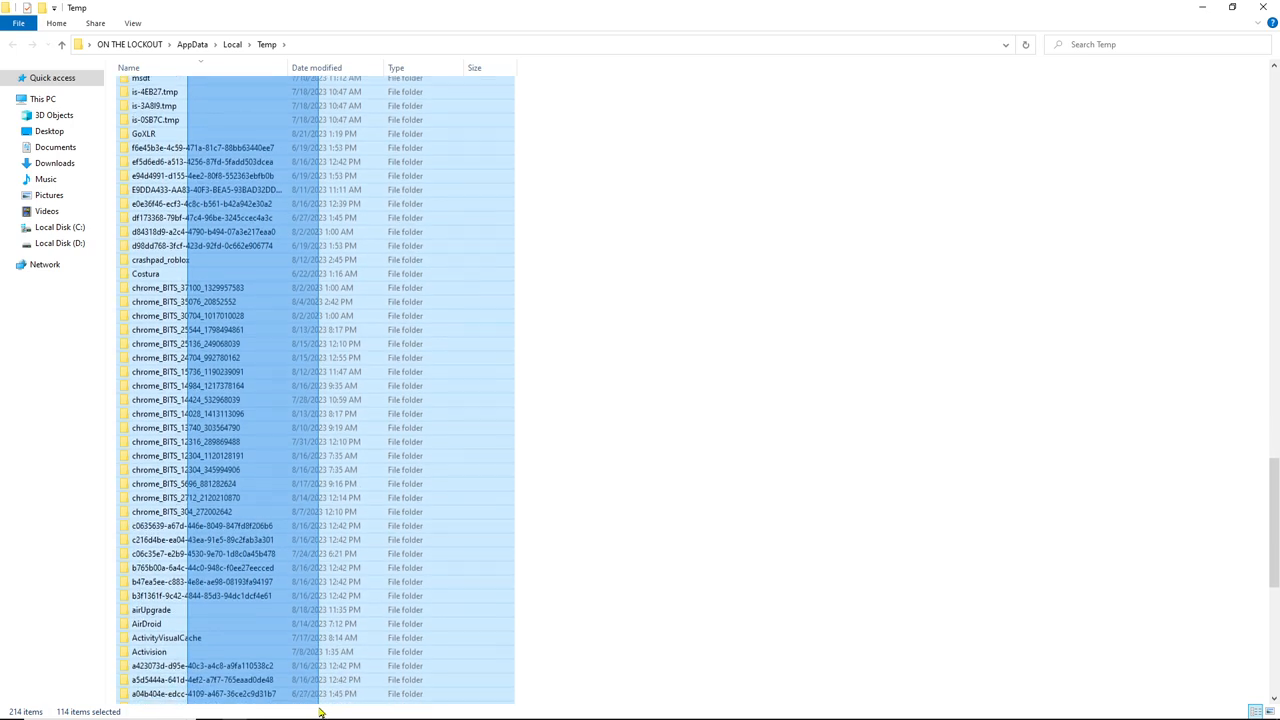
pyautogui.scroll(-3)
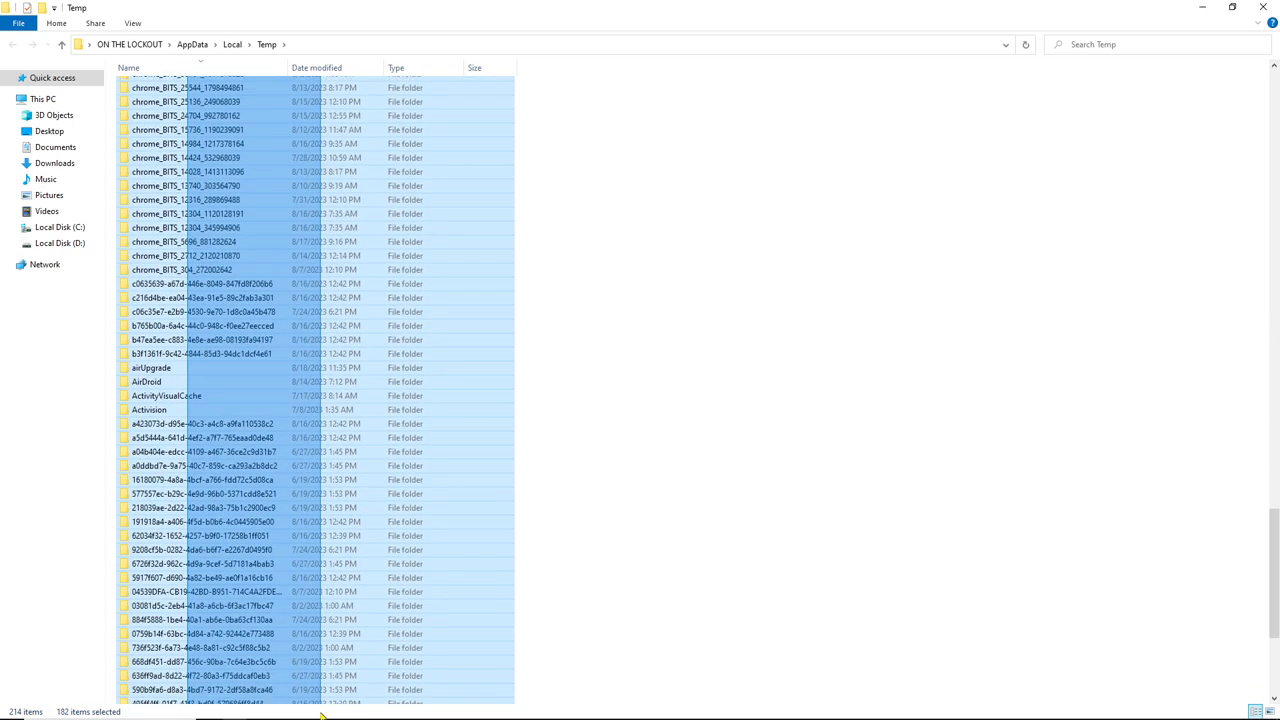
pyautogui.scroll(-3)
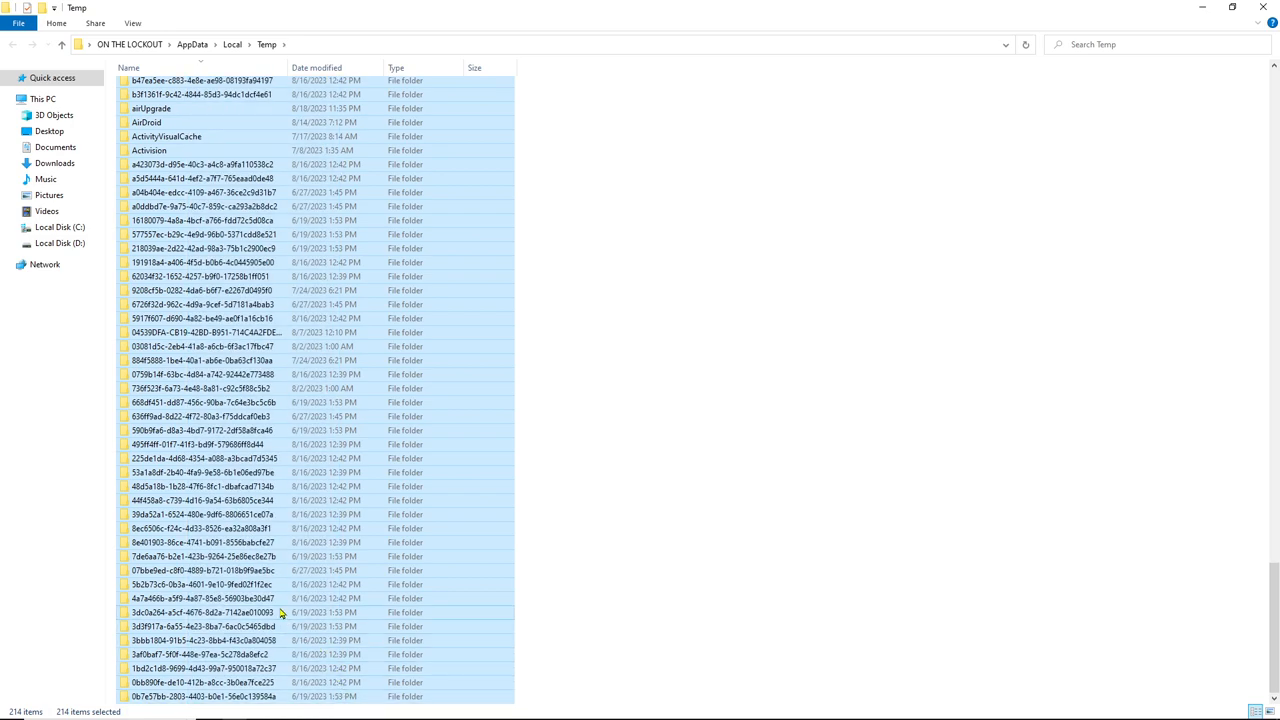
pyautogui.moveTo(284, 576)
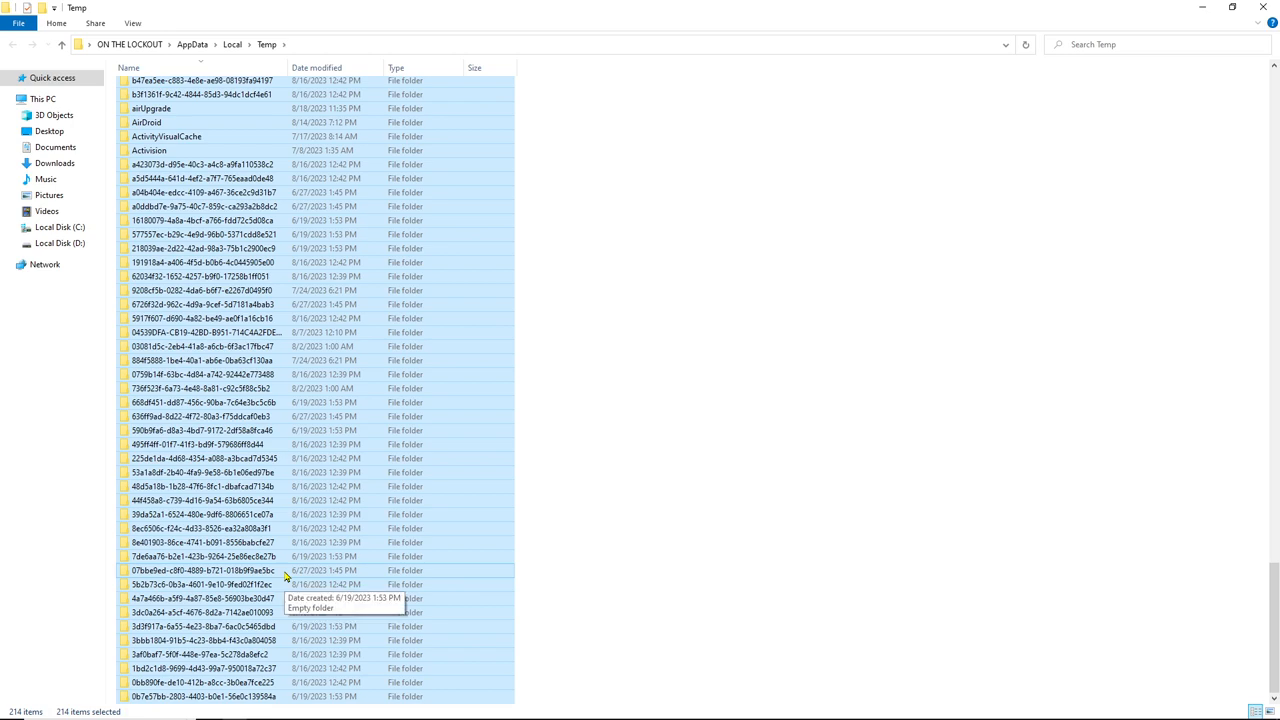
pyautogui.moveTo(212, 332)
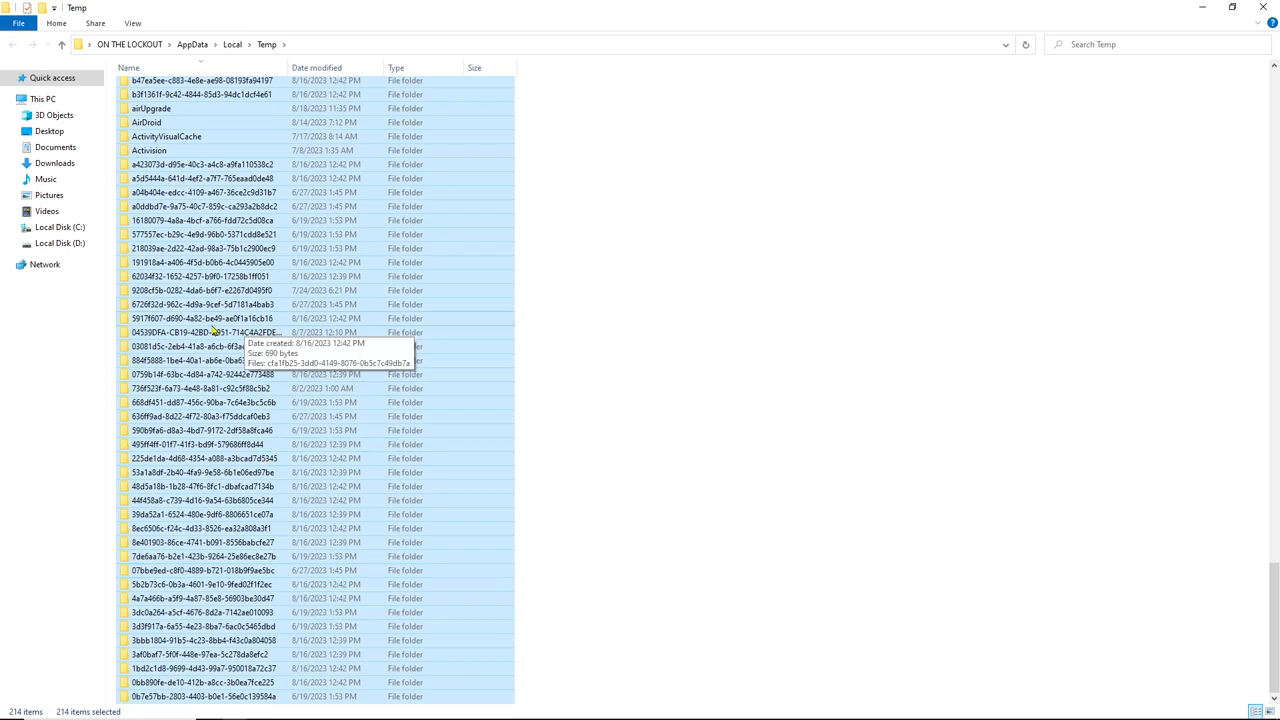
# Step: Bring up the context menu for the 214 selected Temp items to delete them
pyautogui.rightClick(210, 332)
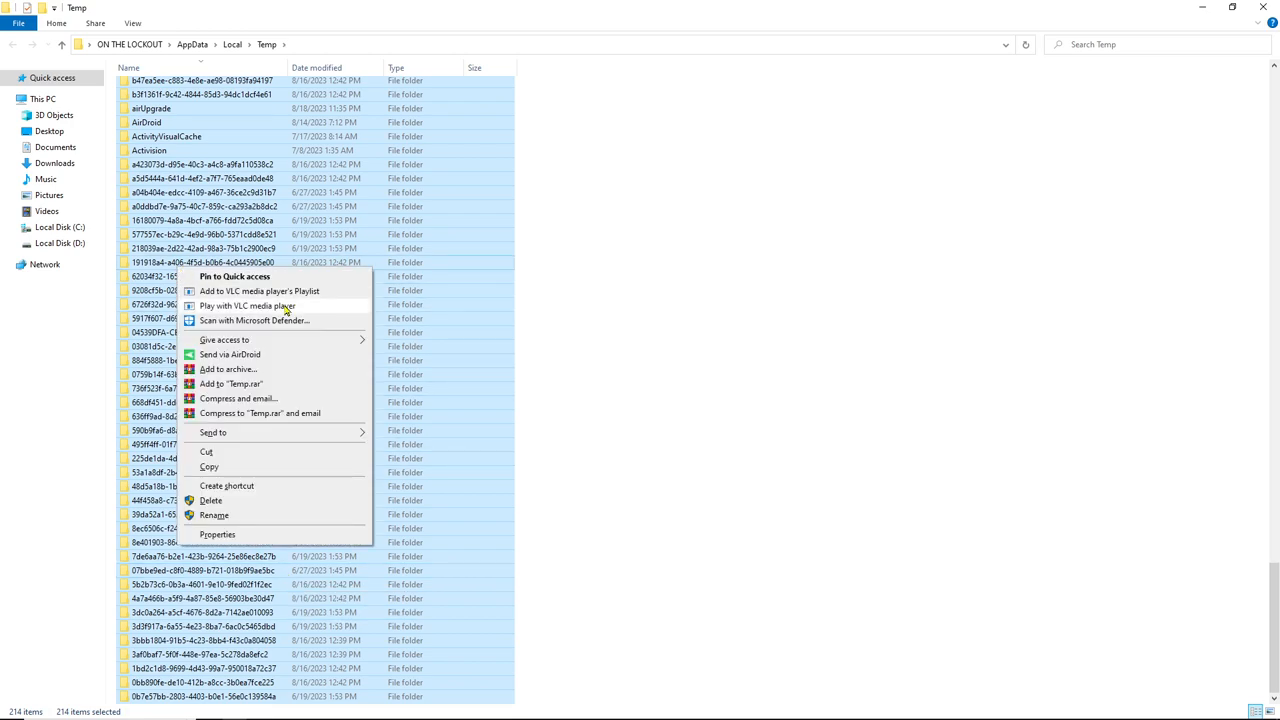
pyautogui.moveTo(212, 500)
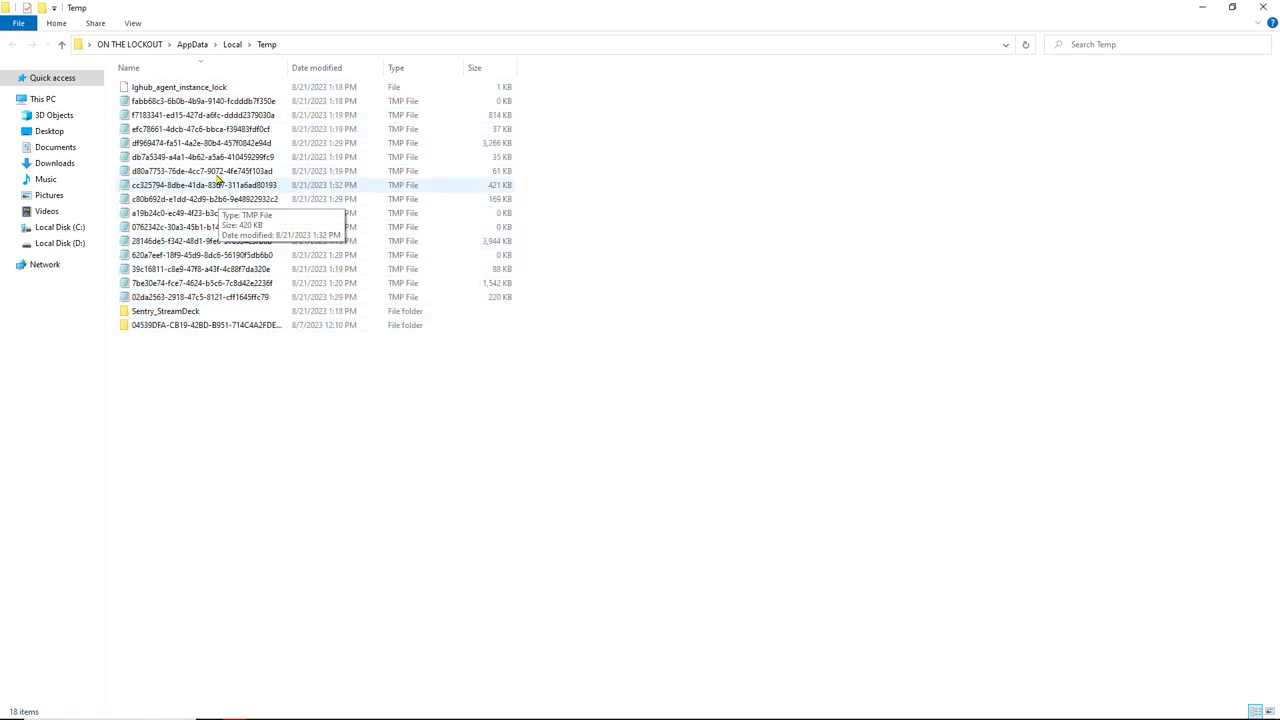
# Step: Select all 18 remaining Temp items with Ctrl+A and delete them
pyautogui.click(178, 86)
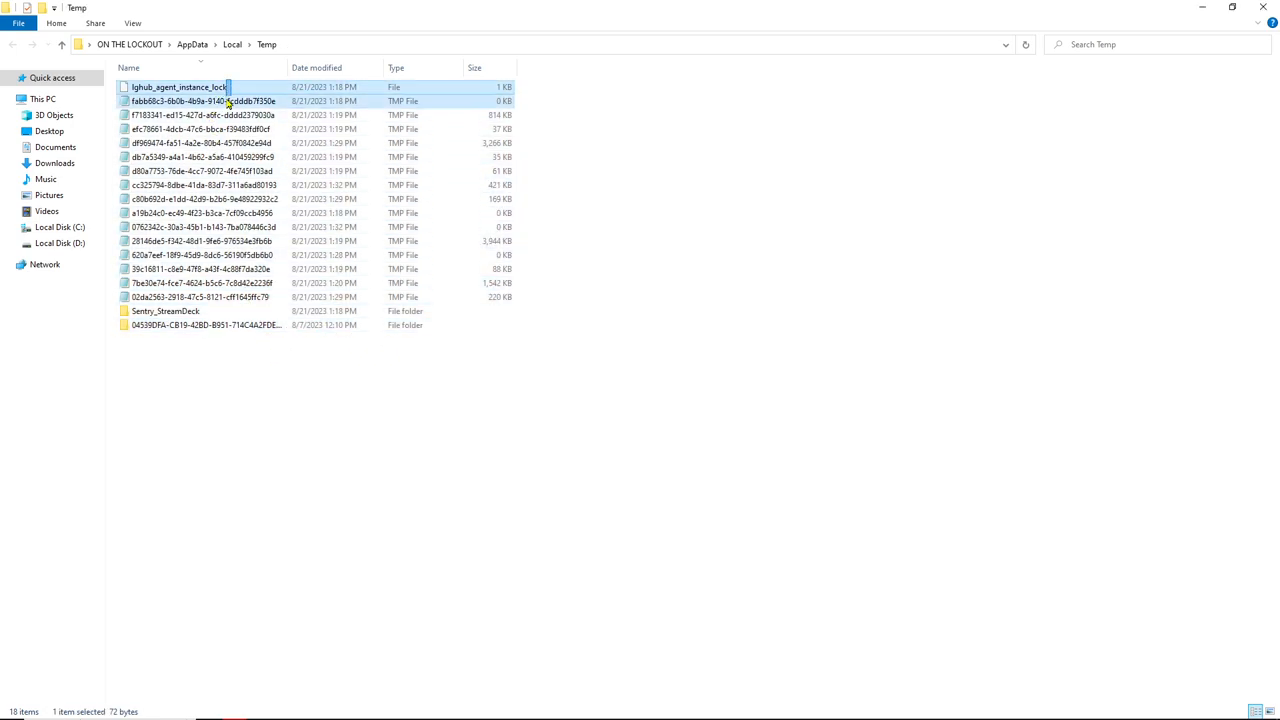
pyautogui.press('ctrl+a')
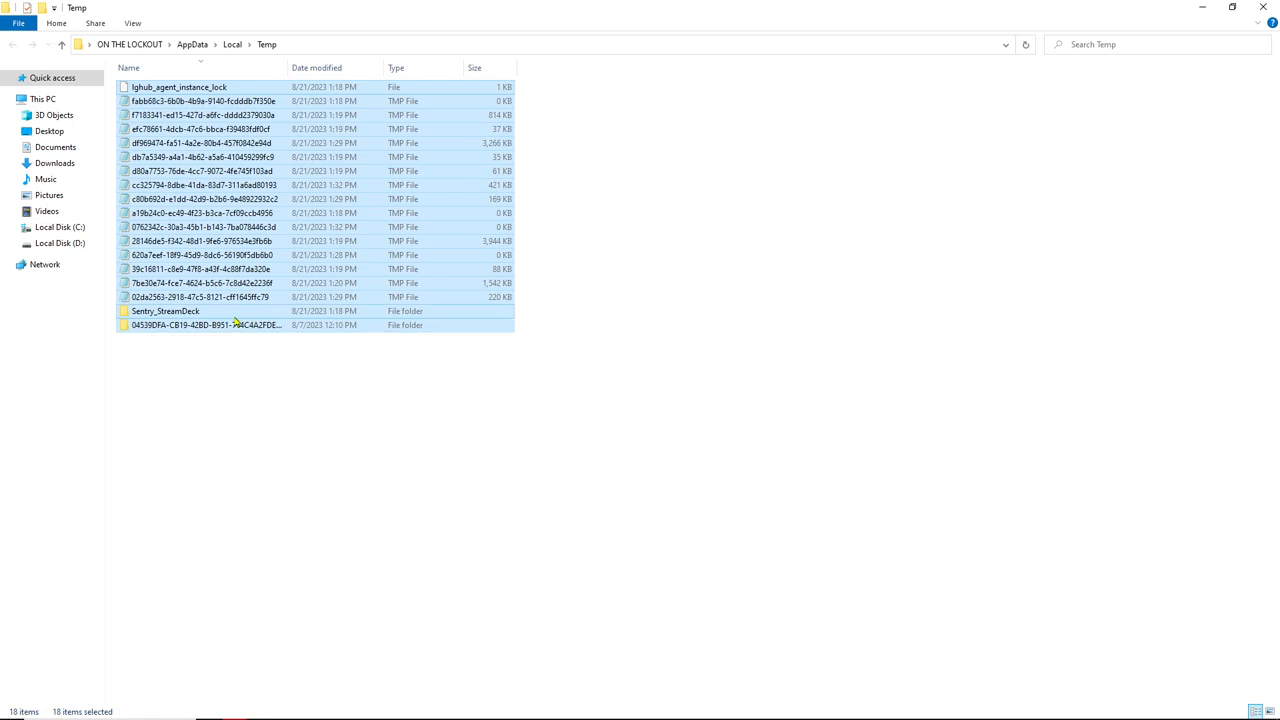
pyautogui.rightClick(236, 296)
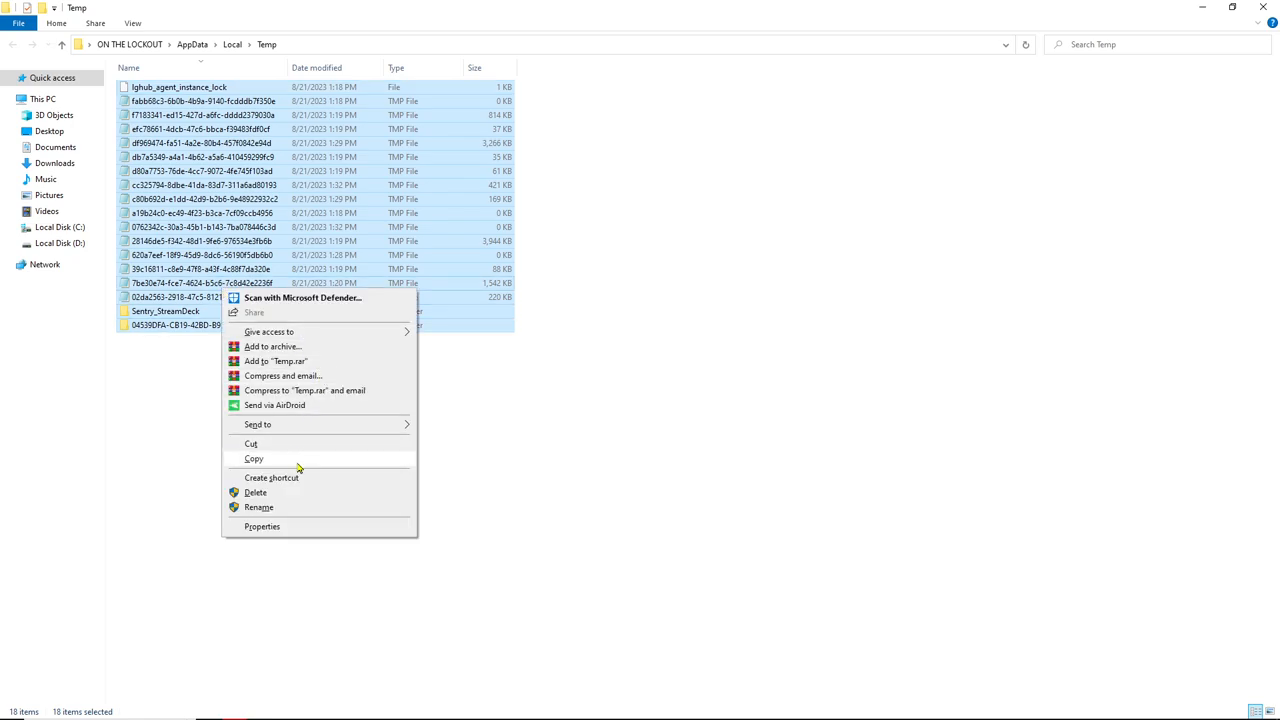
pyautogui.click(256, 492)
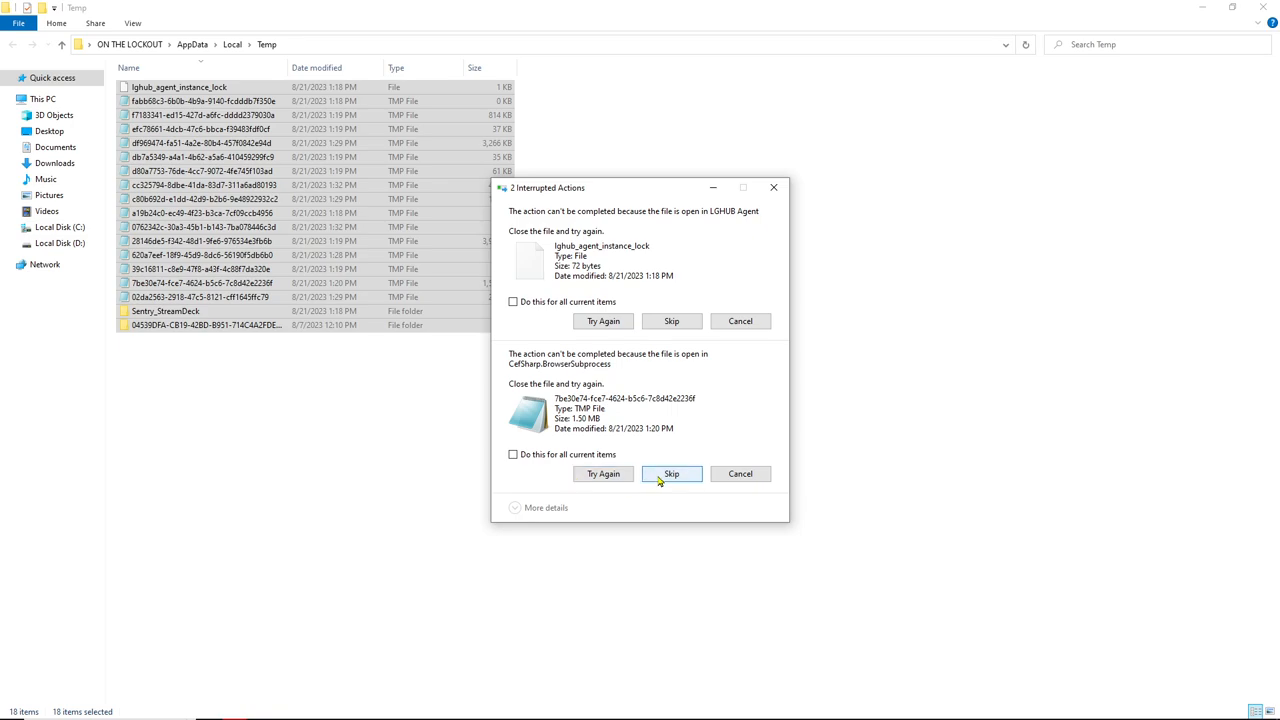
# Step: Skip the two in-use files held by CefSharp and LGHUB Agent, leaving them in Temp
pyautogui.click(672, 472)
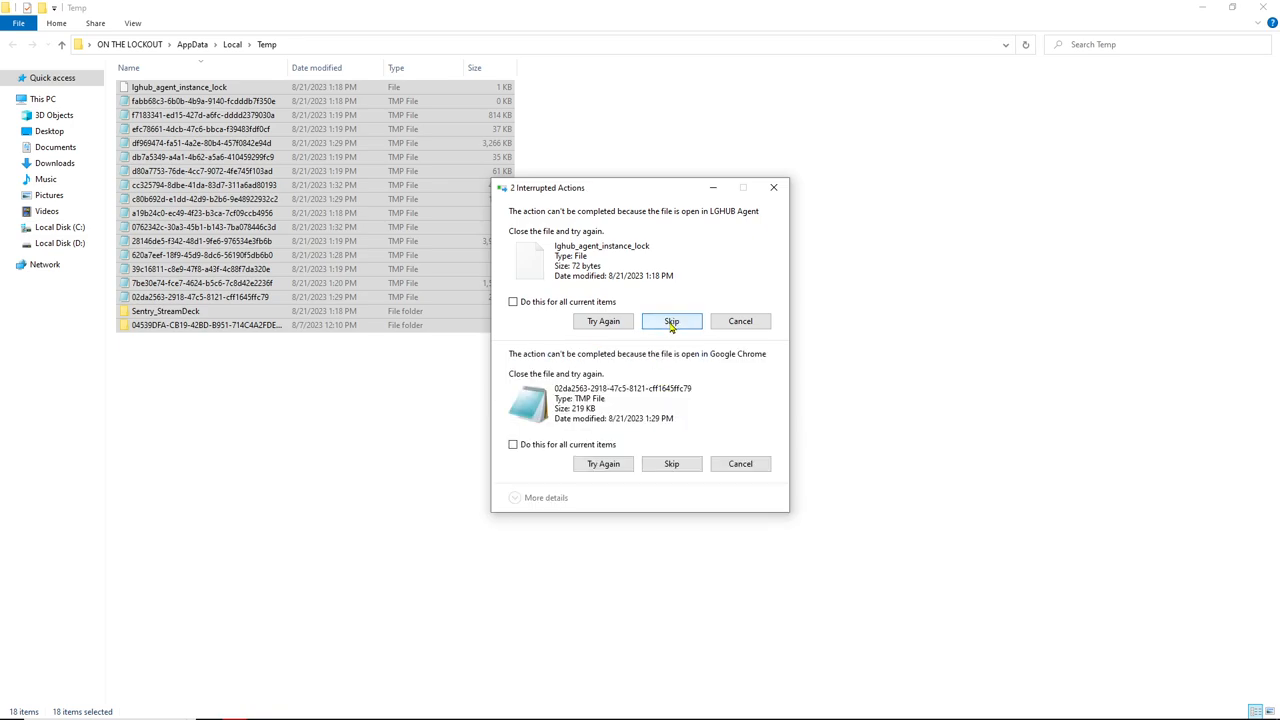
pyautogui.click(672, 320)
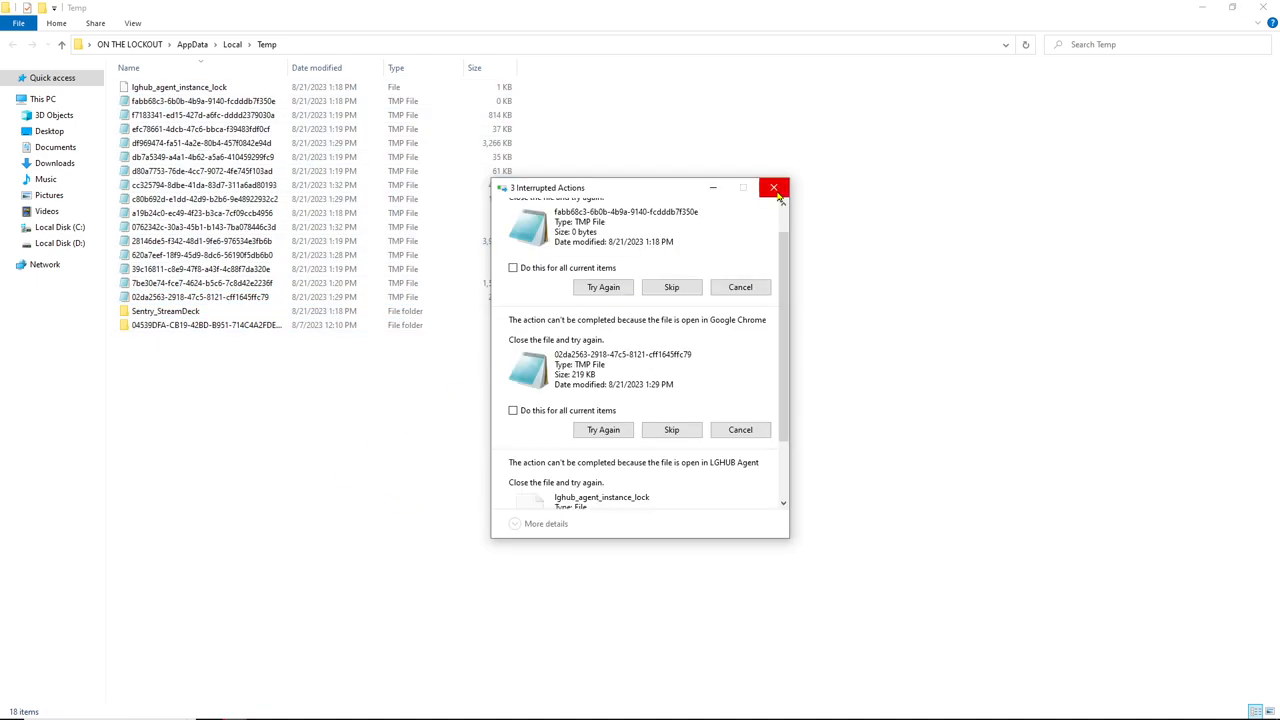
pyautogui.moveTo(668, 368)
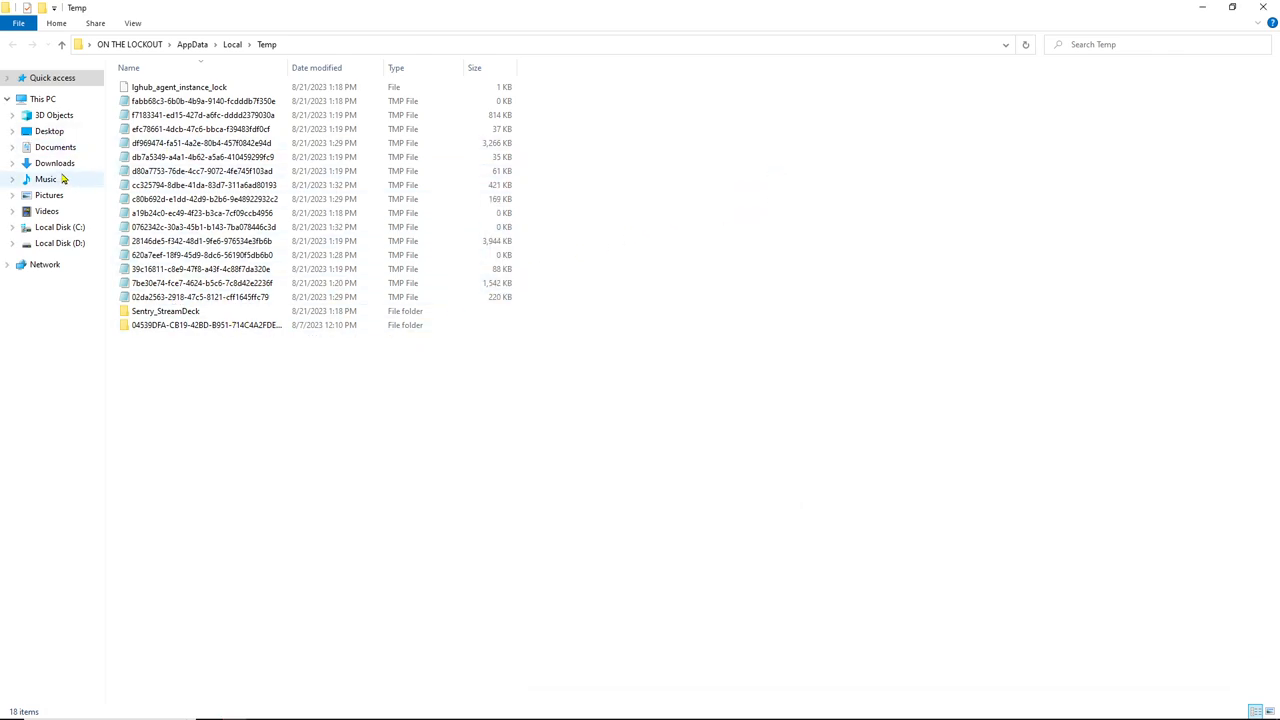
# Step: Navigate from Documents back to Quick access
pyautogui.click(56, 148)
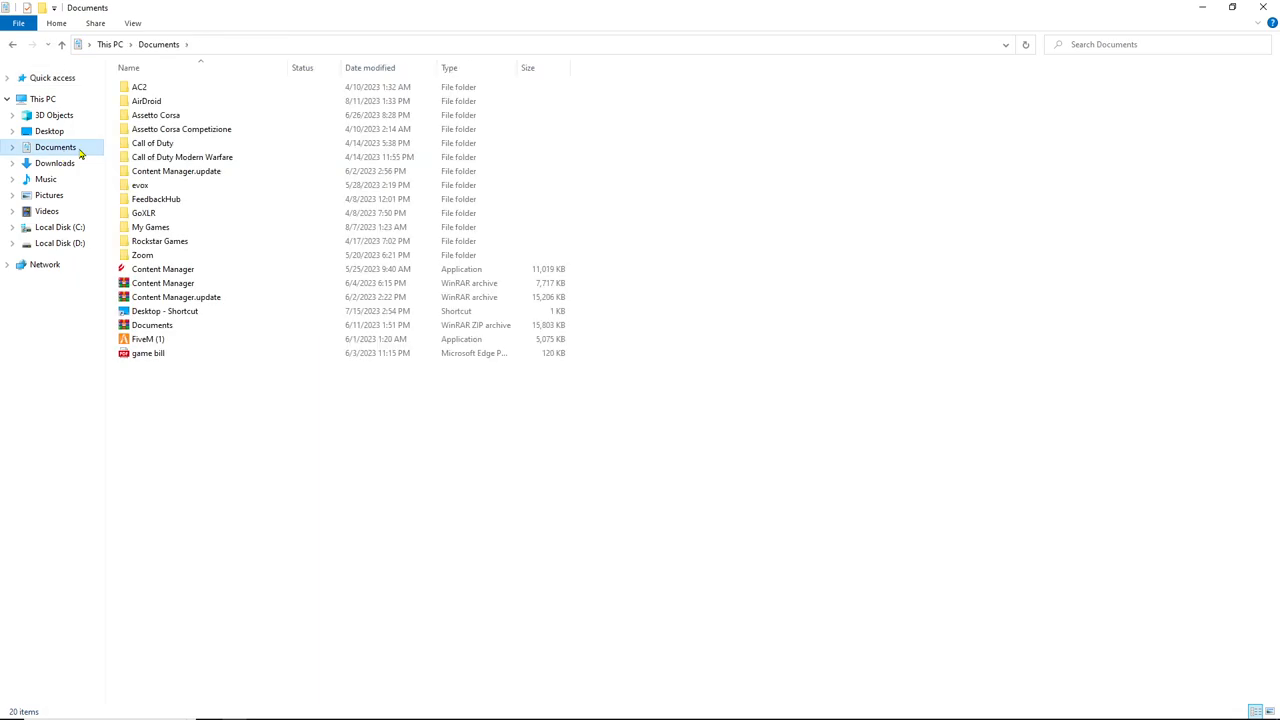
pyautogui.click(52, 76)
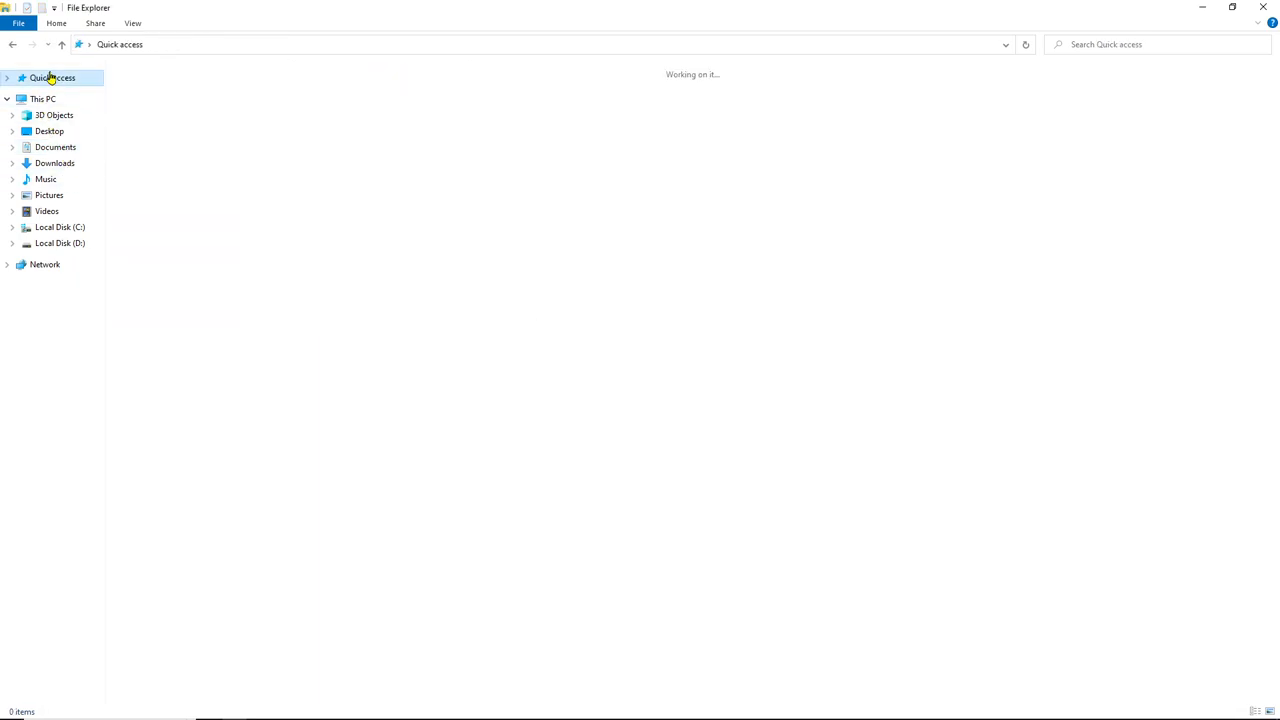